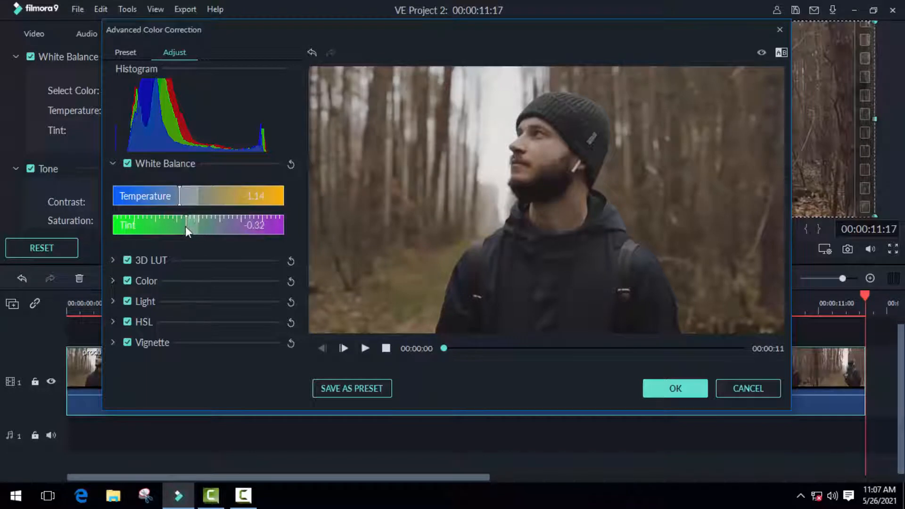
- Set the White Balance tint to -0.64 and expand the 3D LUT section
drag(186, 225, 182, 225)
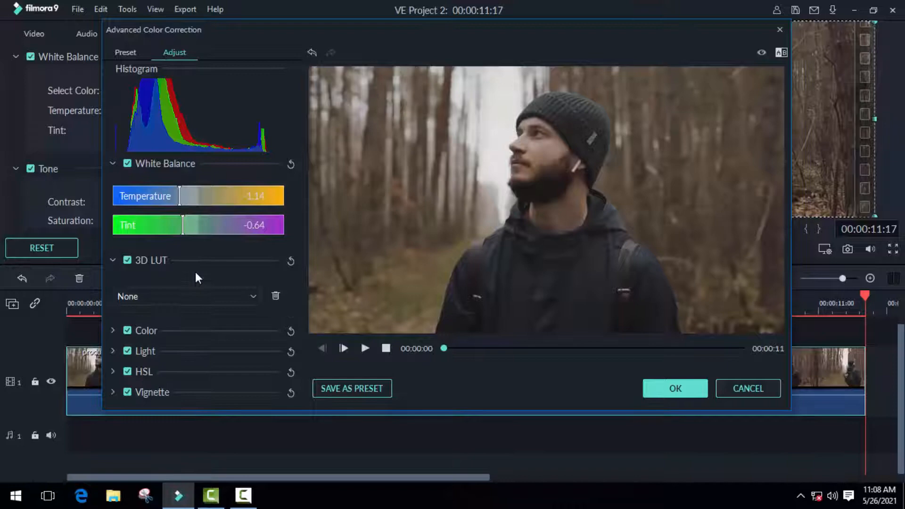
click(185, 296)
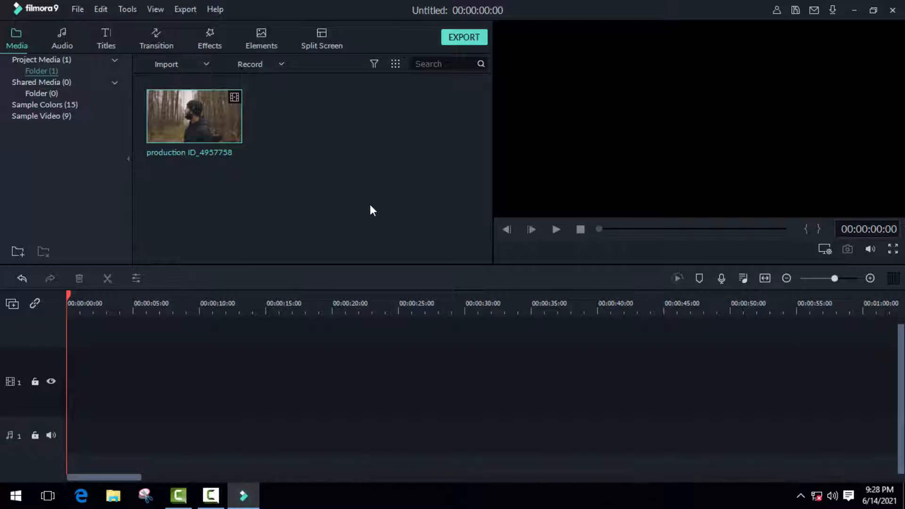
mouse_move(176, 133)
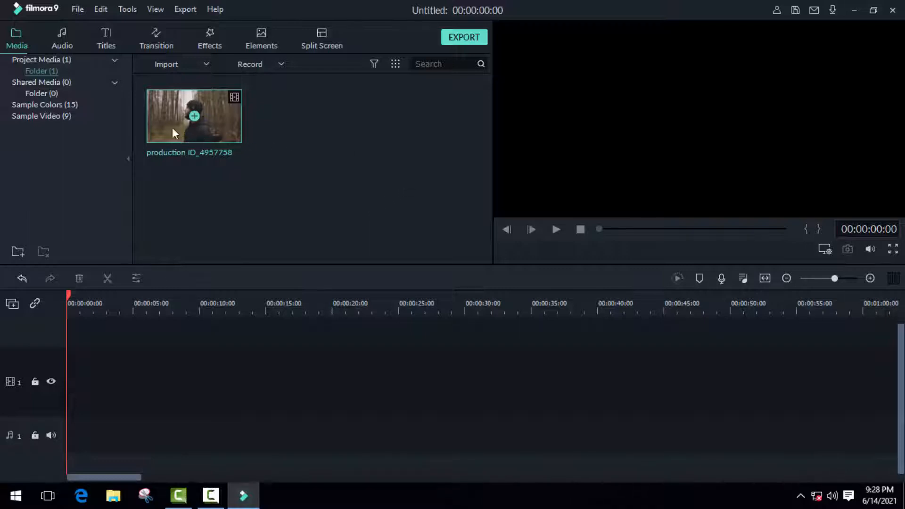
- Drag the forest clip from the media library onto the video track and bring up its options
drag(194, 115, 144, 381)
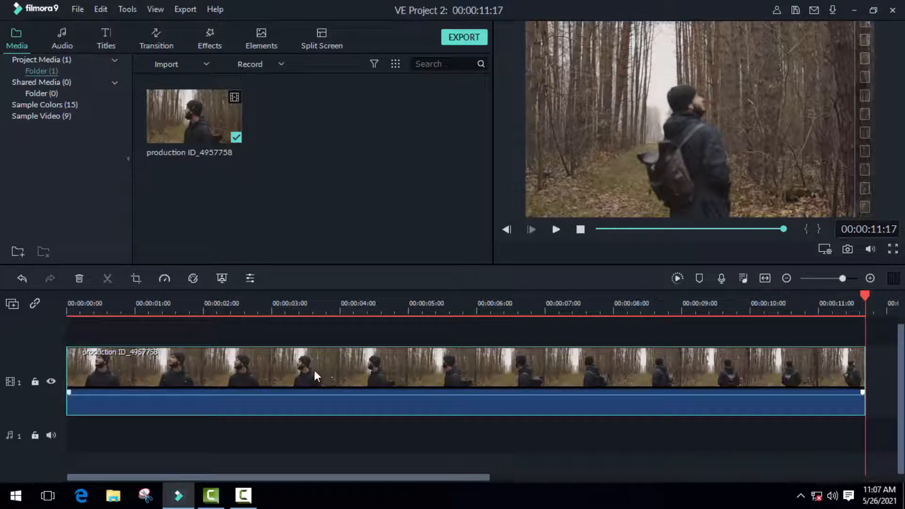
right_click(315, 376)
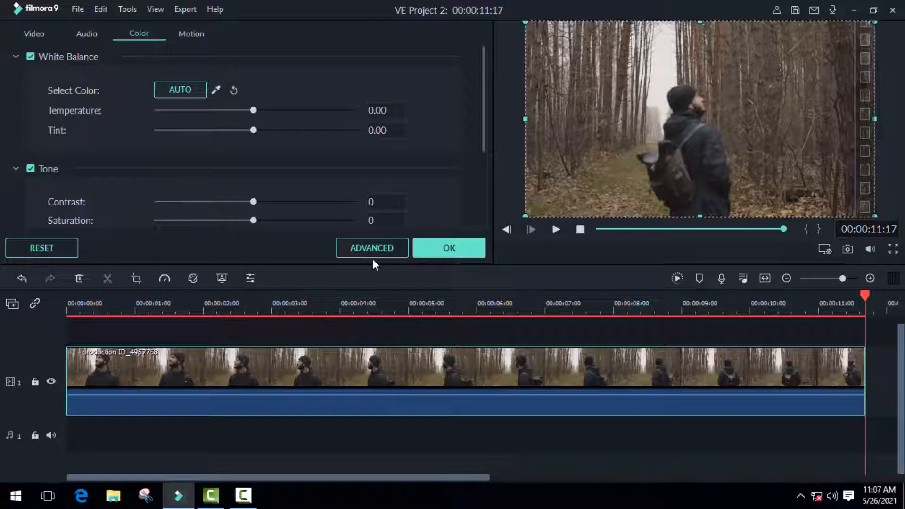
- Enter Advanced Color Correction from the clip's Color settings, white balance at zero
click(371, 247)
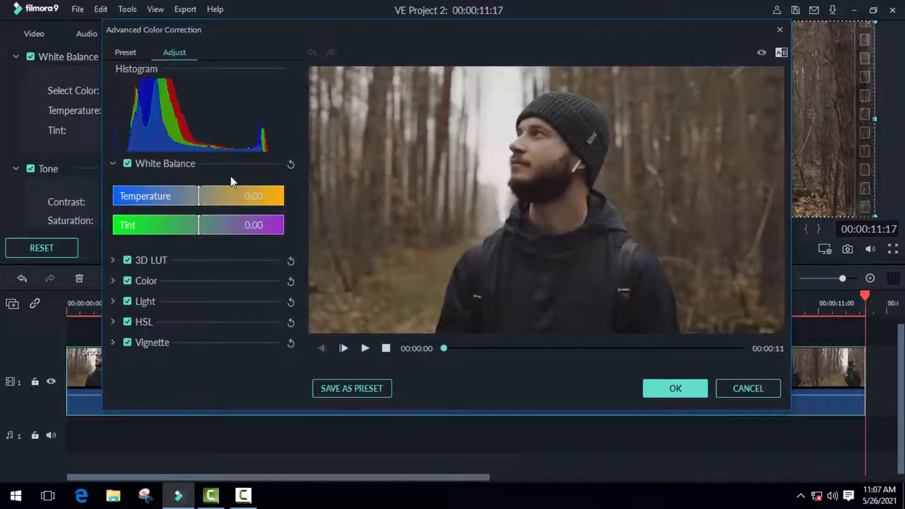
mouse_move(275, 207)
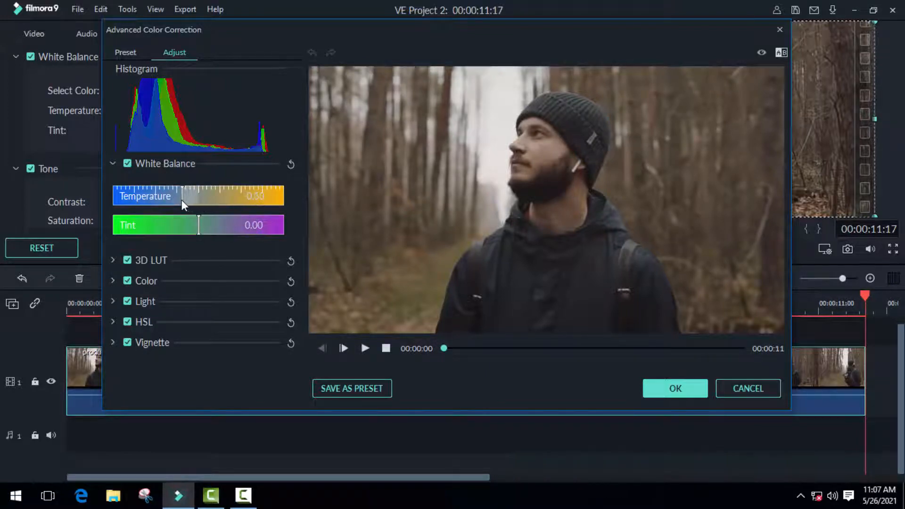
- Set white balance temperature to -1.14 and tint to -0.64
drag(199, 197, 182, 196)
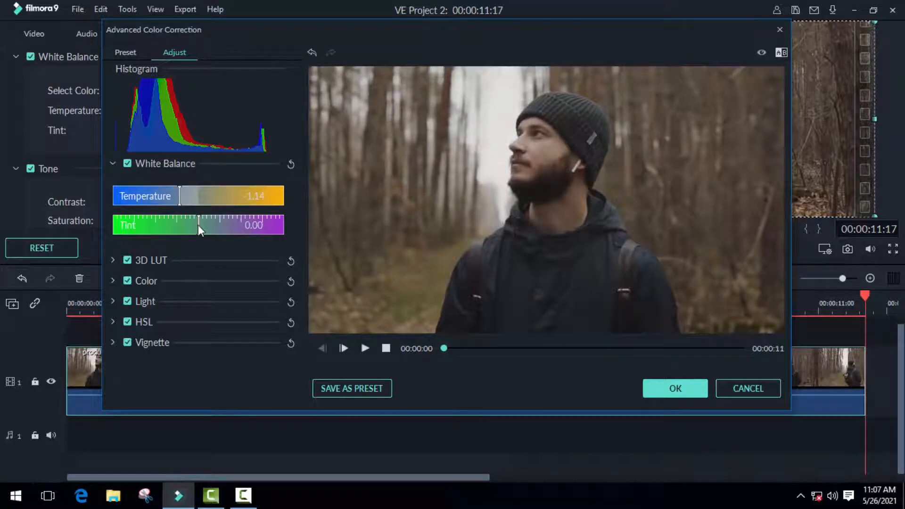
drag(199, 225, 184, 224)
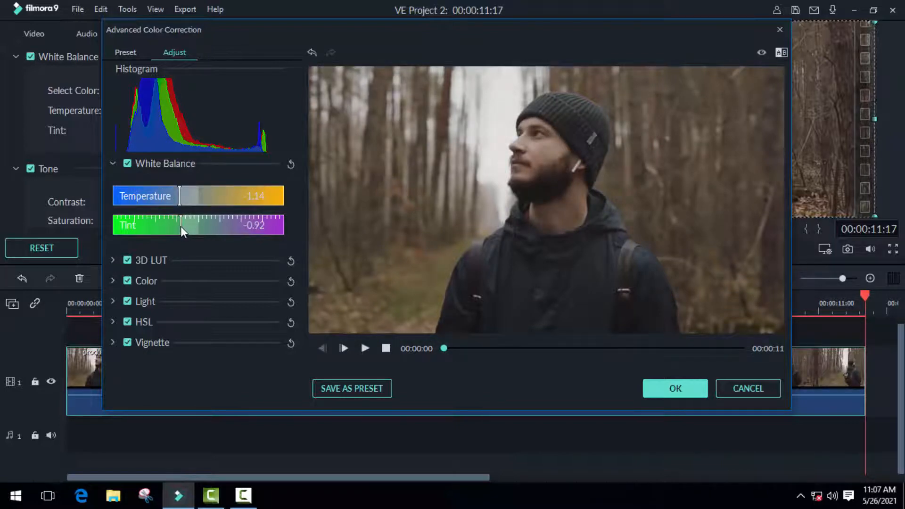
drag(181, 225, 207, 225)
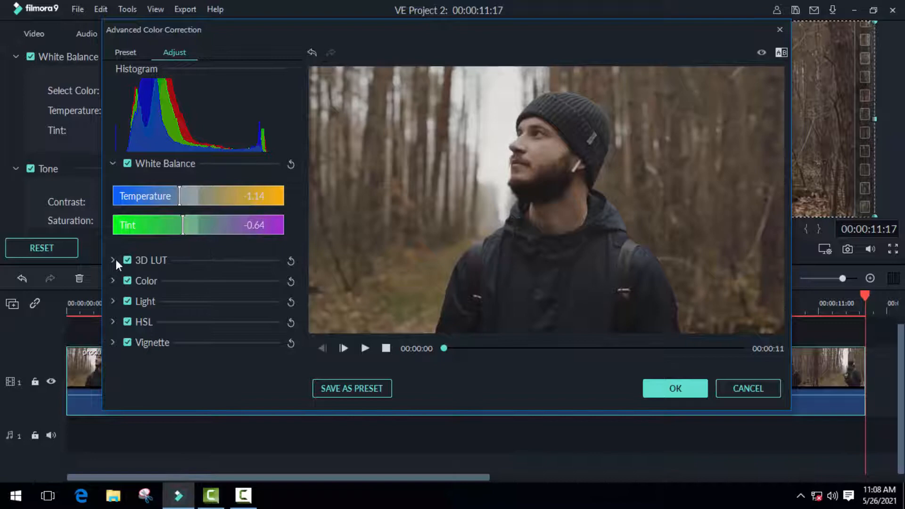
- Choose the Mission Impossible 3D LUT and reveal the Color adjustment settings
click(113, 260)
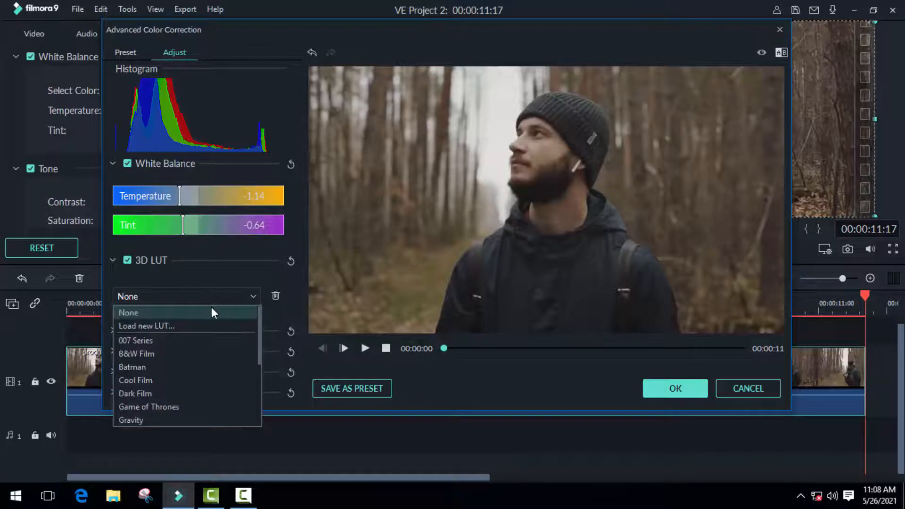
scroll(down, 3)
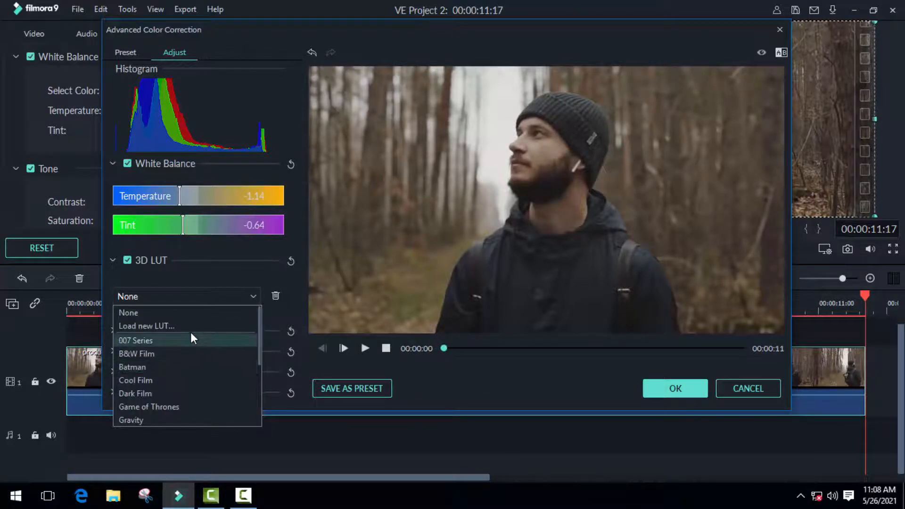
mouse_move(196, 312)
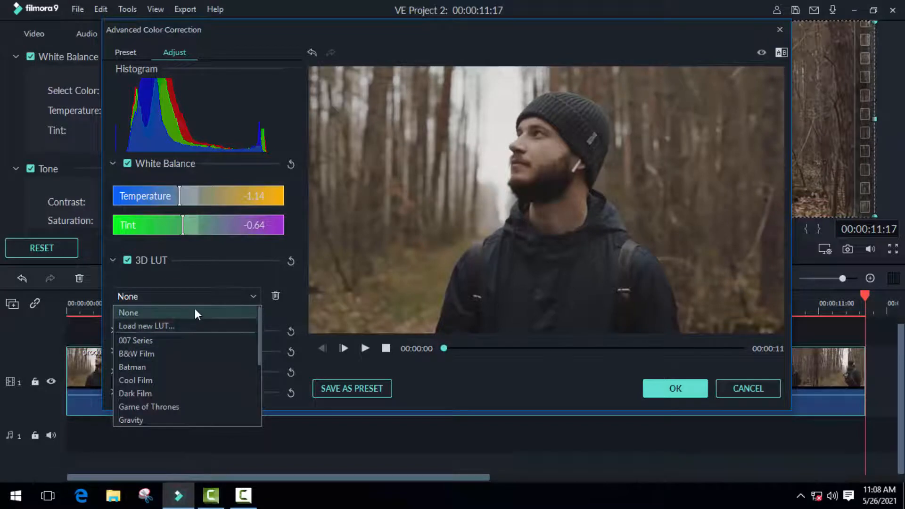
mouse_move(153, 326)
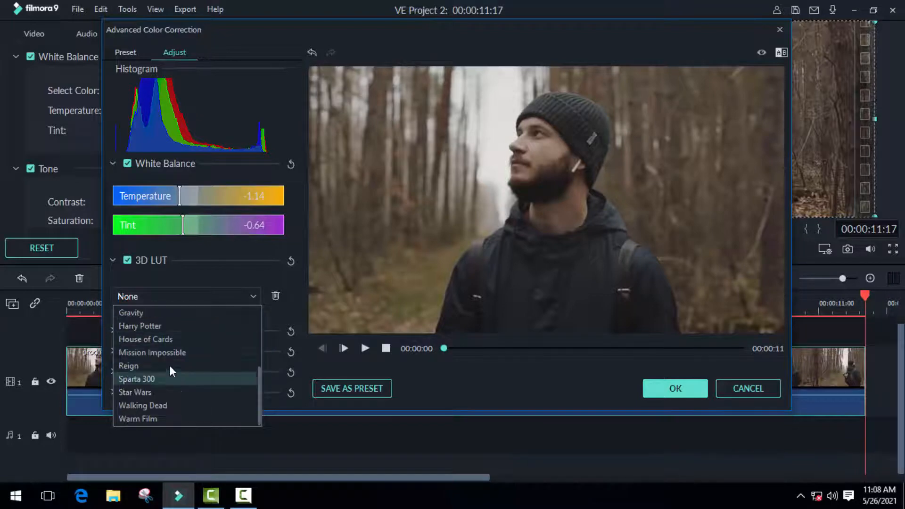
mouse_move(152, 352)
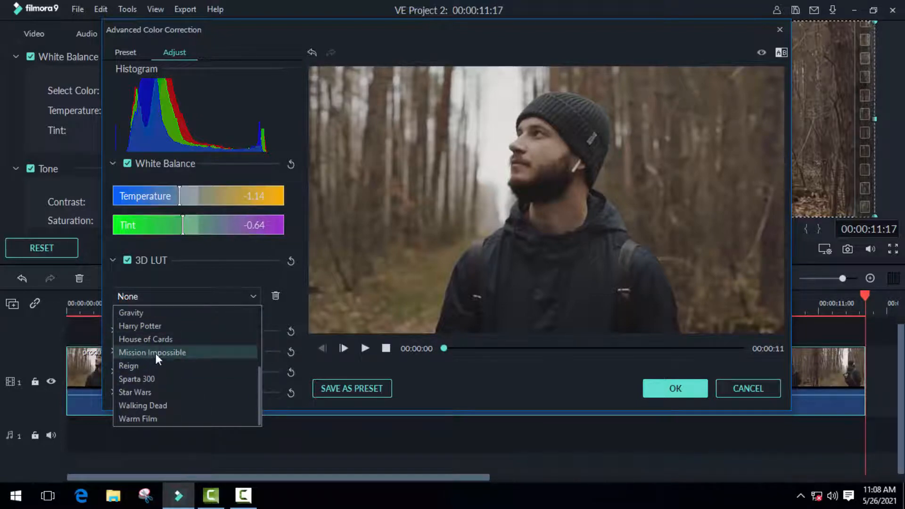
click(153, 352)
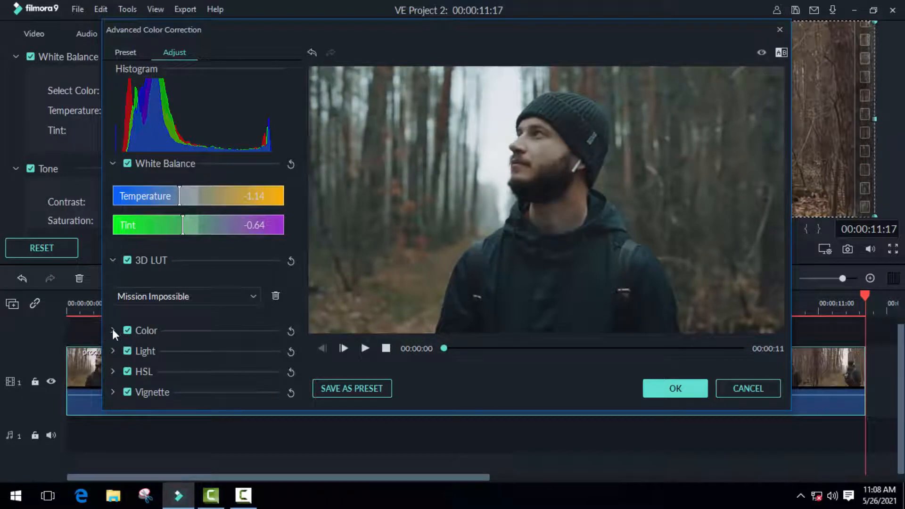
click(112, 330)
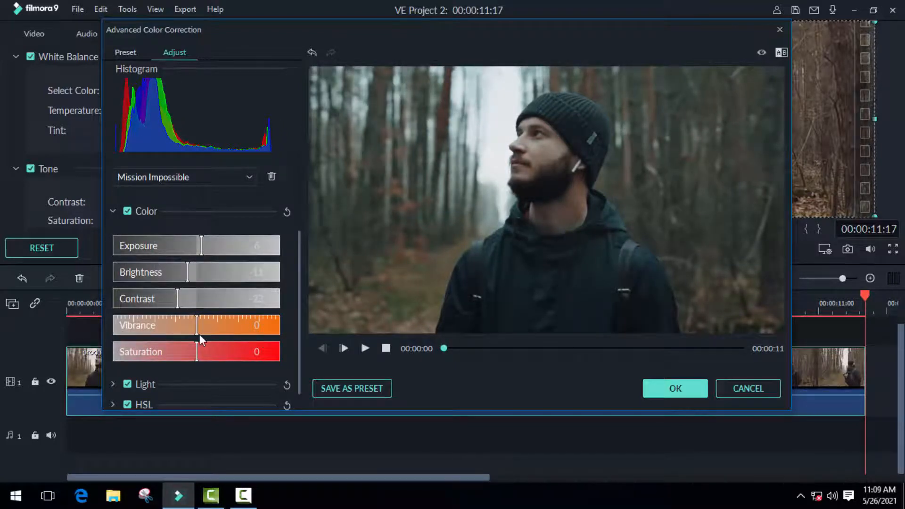
- Raise the clip's vibrance to 21 and saturation to 30
drag(196, 352, 215, 351)
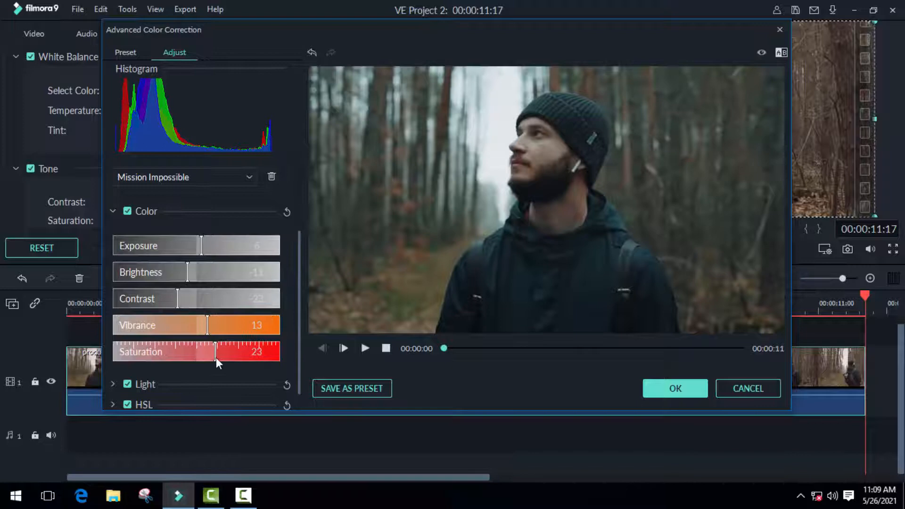
drag(206, 325, 223, 325)
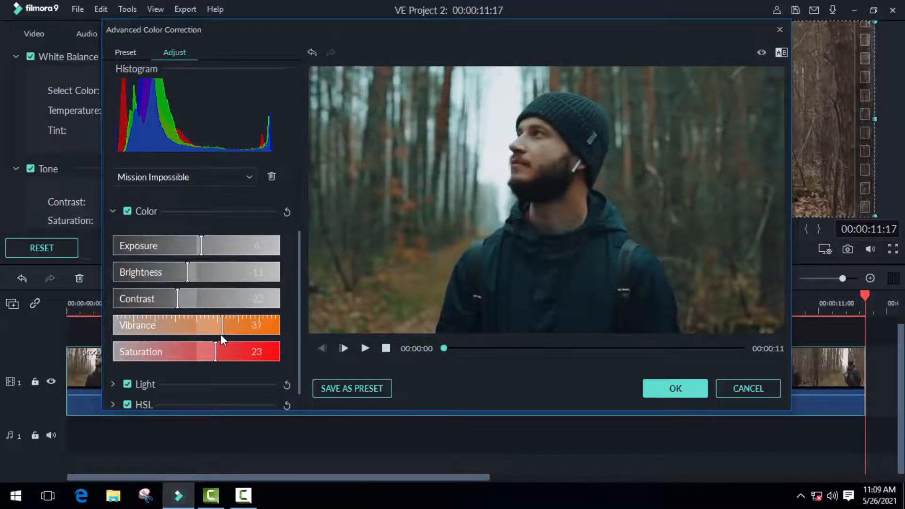
drag(223, 326, 272, 325)
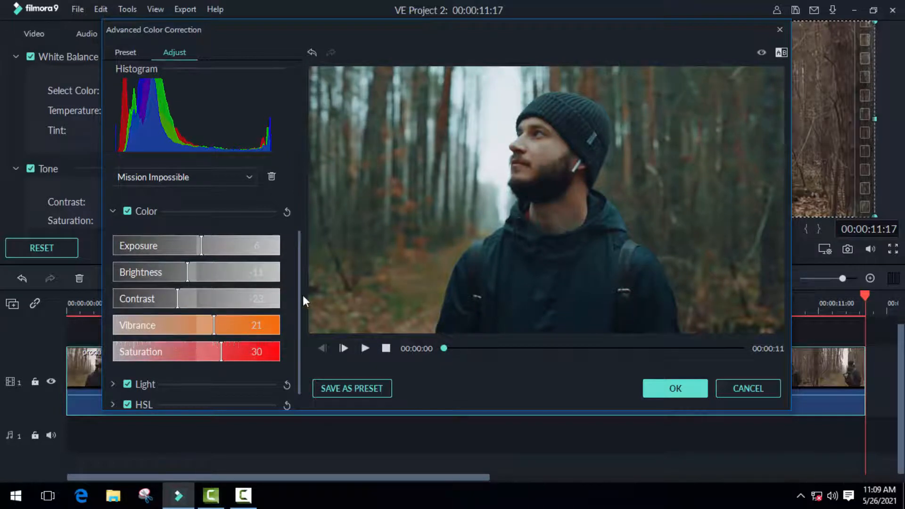
- In the Light section, brighten the highlights and lift the shadows to 14
scroll(down, 3)
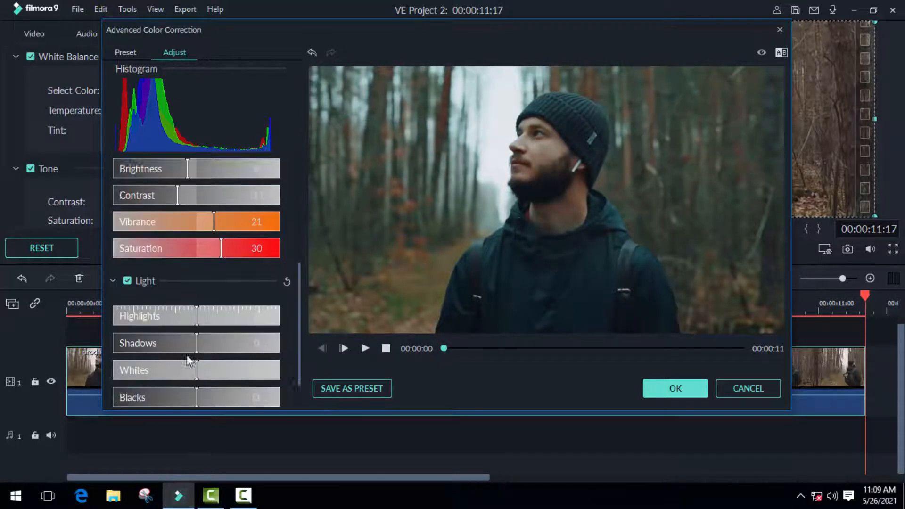
scroll(down, 3)
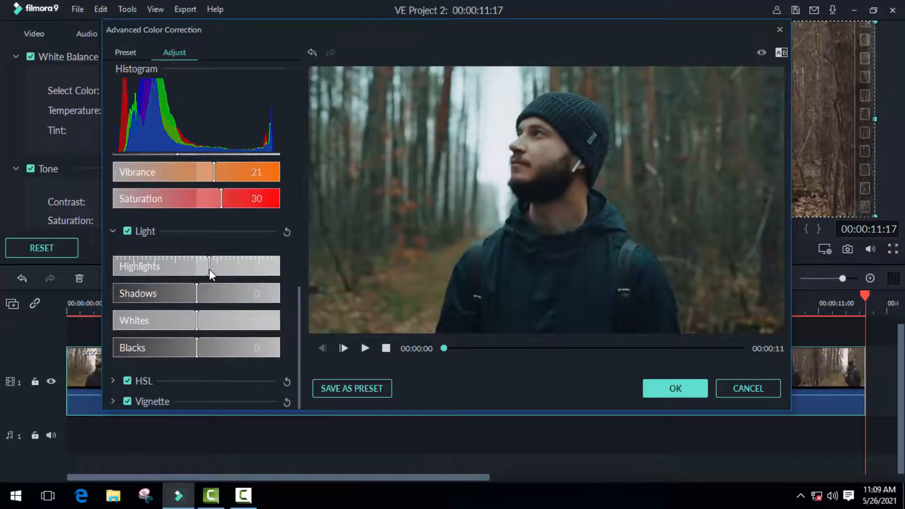
drag(206, 266, 206, 294)
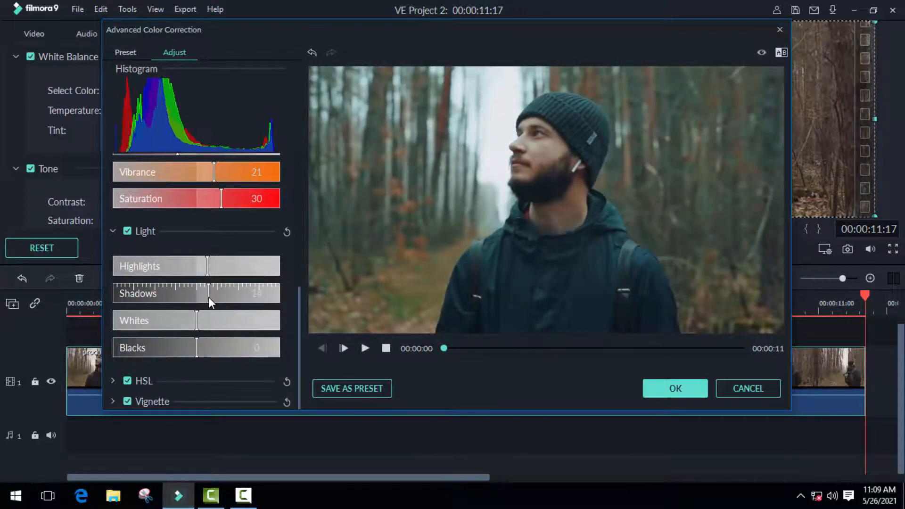
drag(207, 299, 176, 331)
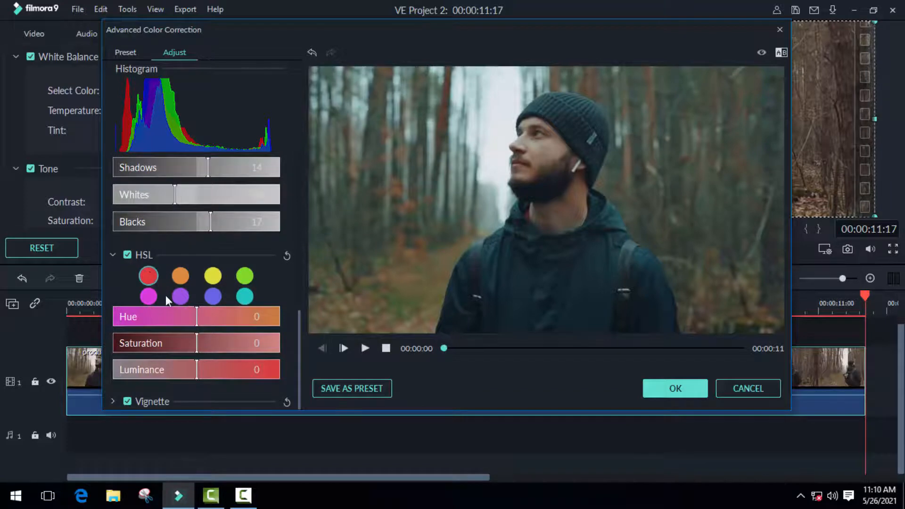
- Set the red tones to hue 19, saturation -15 and luminance -20 in HSL
drag(196, 316, 214, 316)
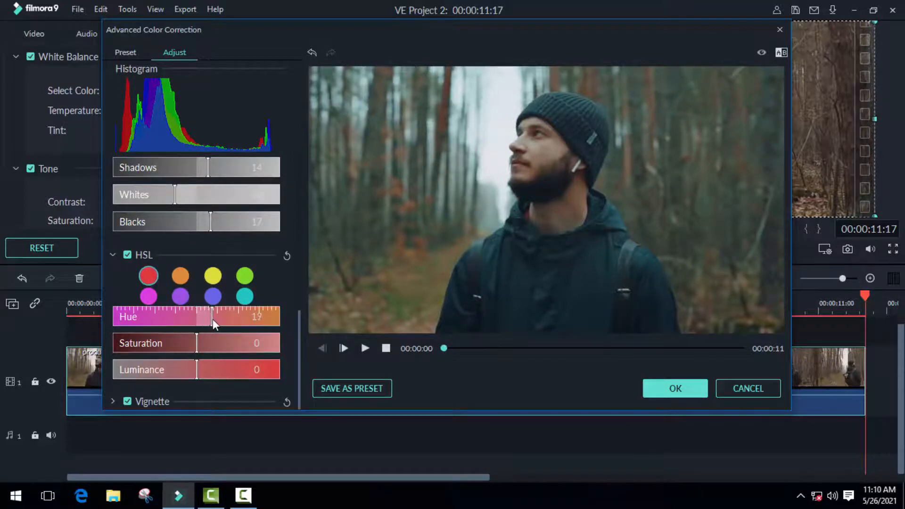
drag(214, 344, 186, 343)
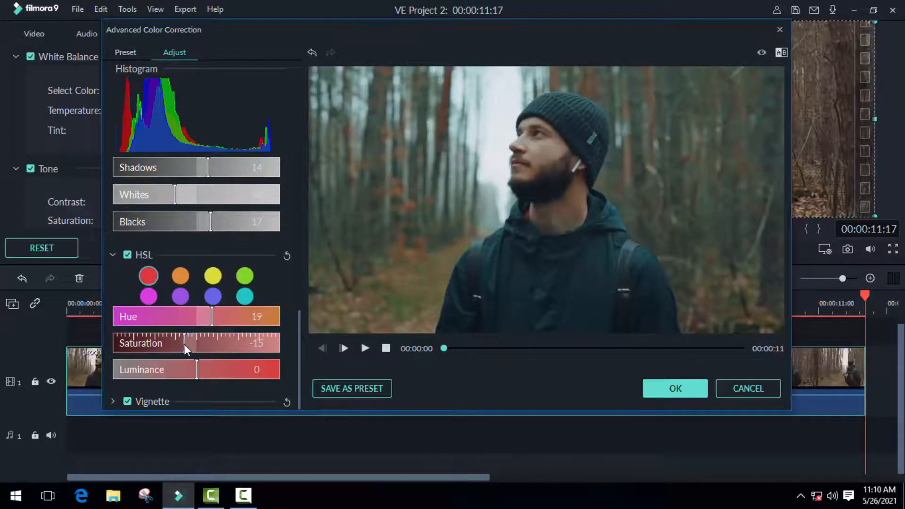
drag(214, 370, 179, 369)
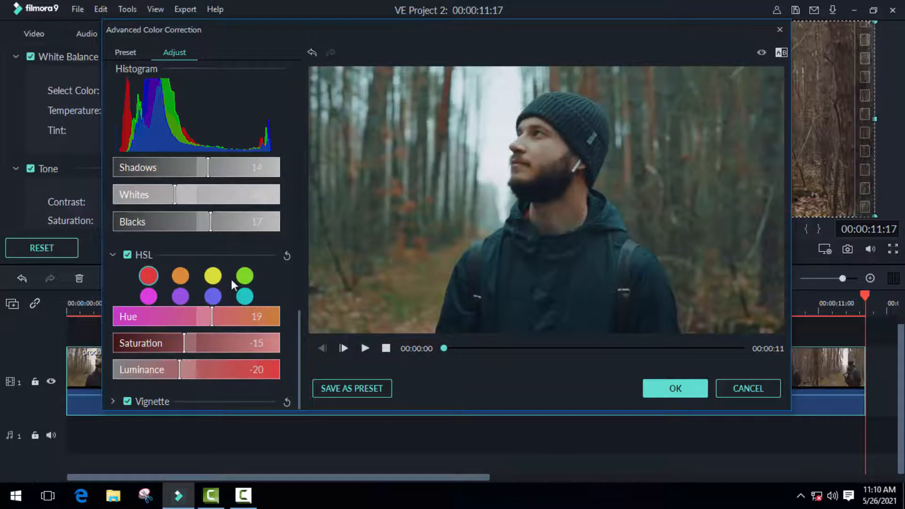
- Tweak the yellow luminance, green saturation and cyan tones in HSL
click(212, 275)
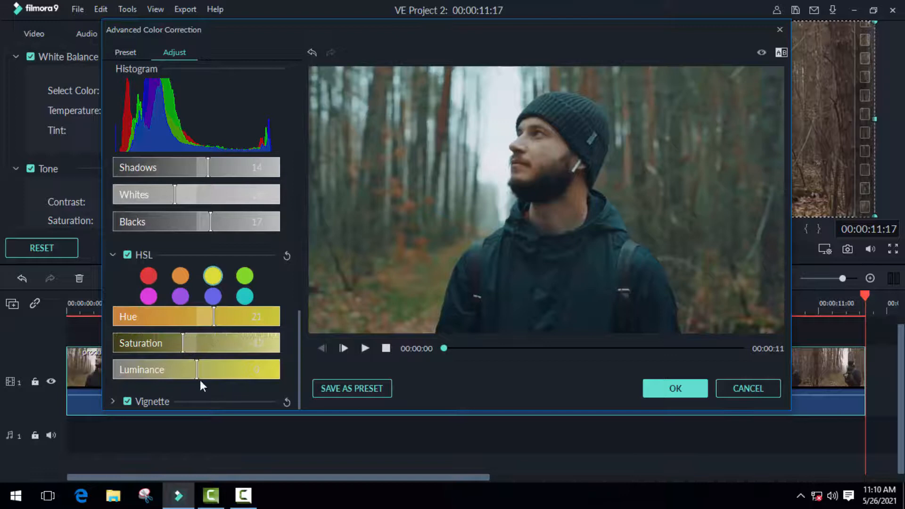
drag(196, 370, 212, 370)
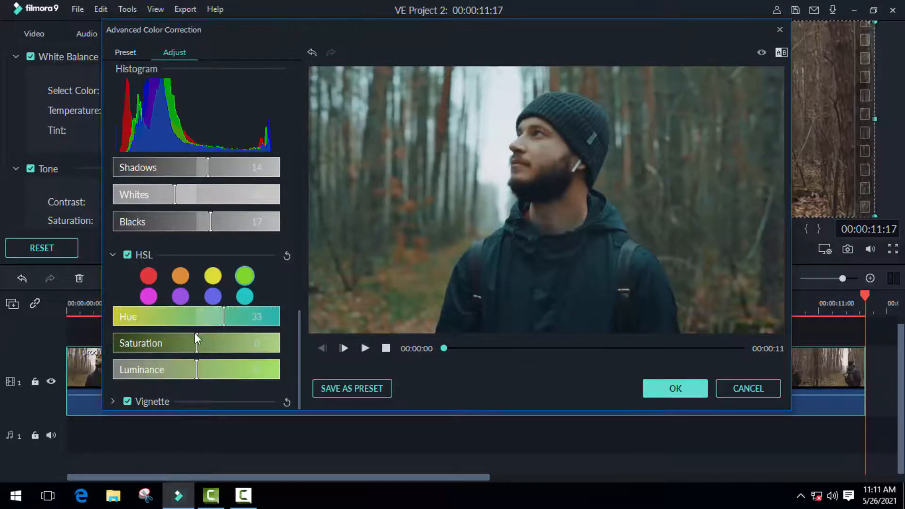
drag(196, 343, 178, 343)
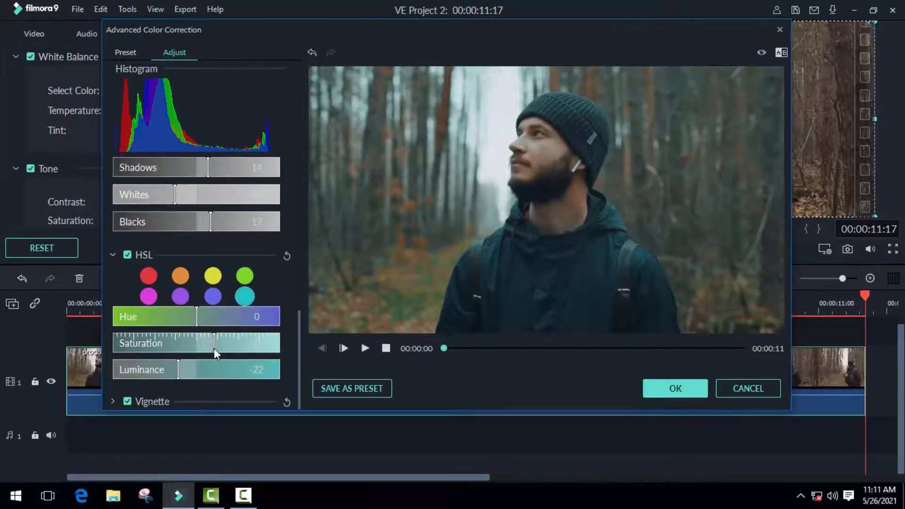
drag(208, 317, 193, 317)
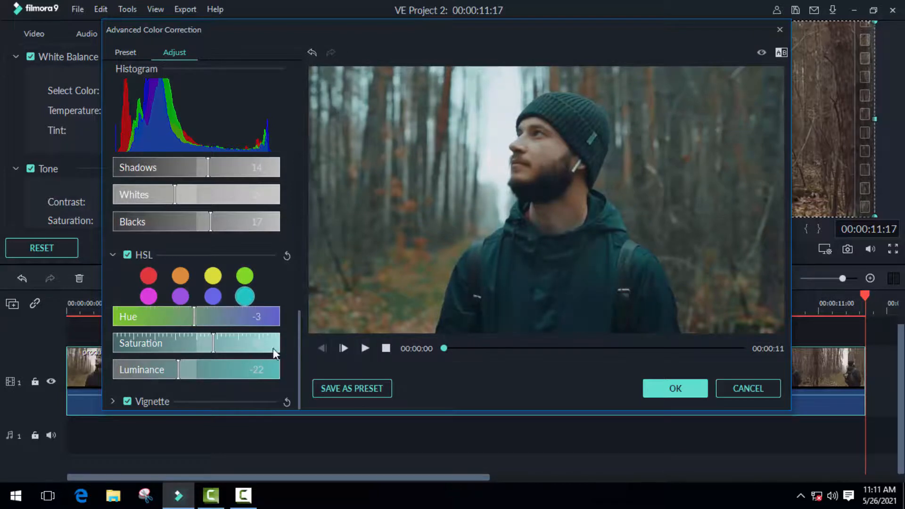
scroll(down, 3)
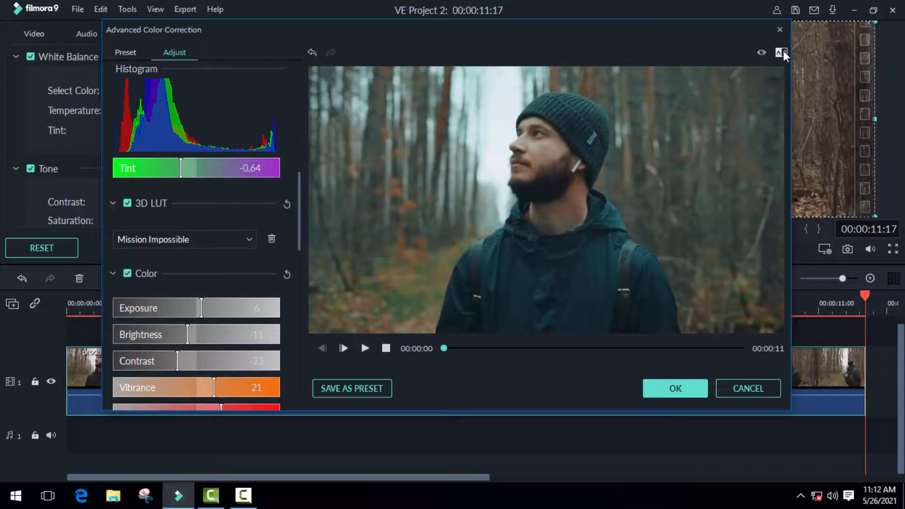
click(780, 53)
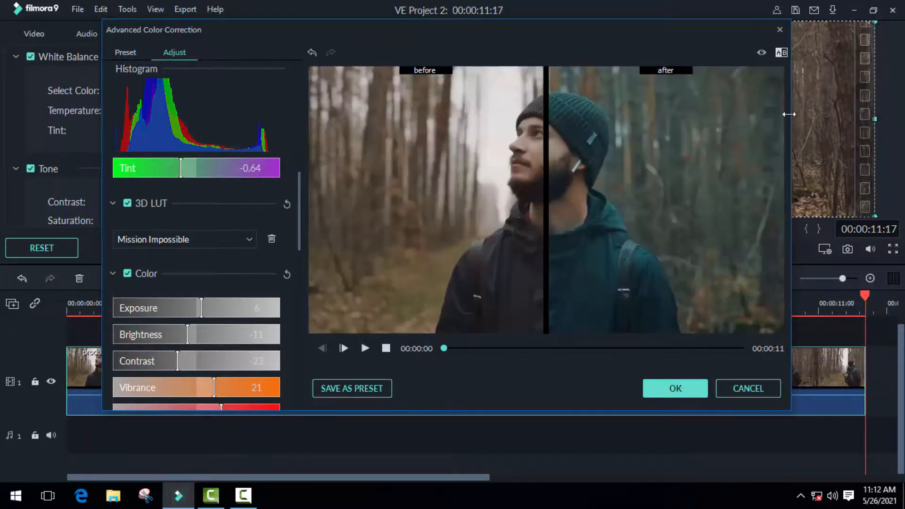
click(782, 53)
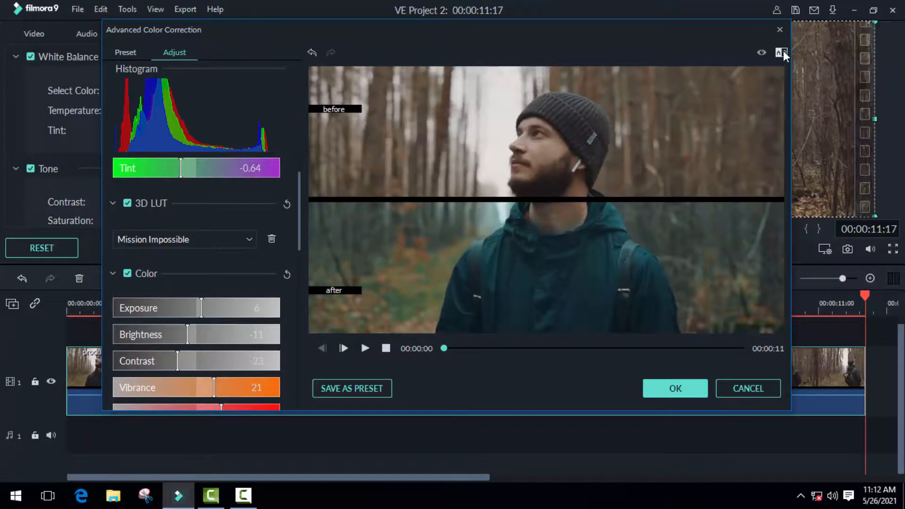
click(781, 53)
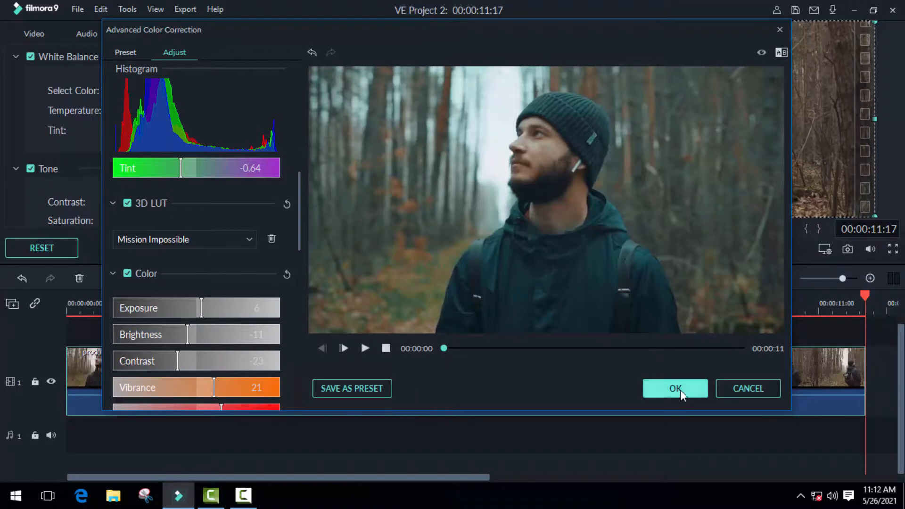
- Confirm the advanced colour grade, close the colour settings and play the graded clip
click(675, 388)
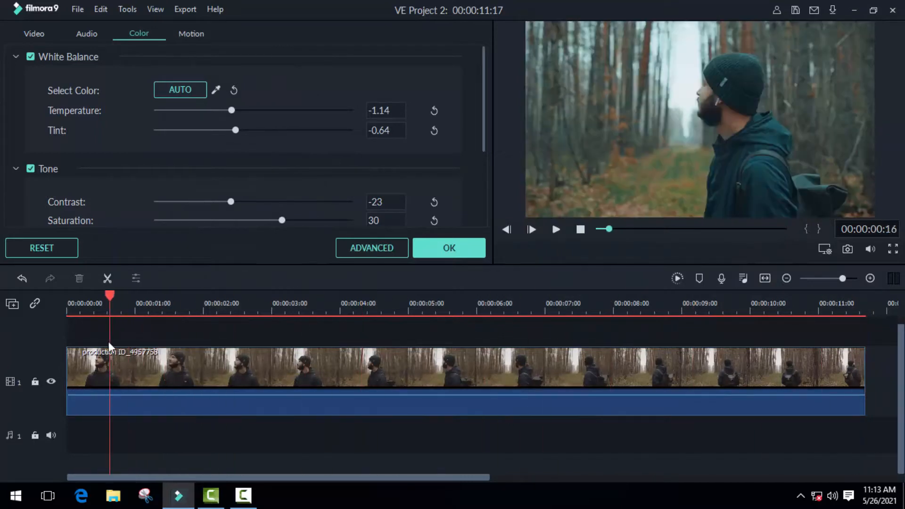
click(449, 248)
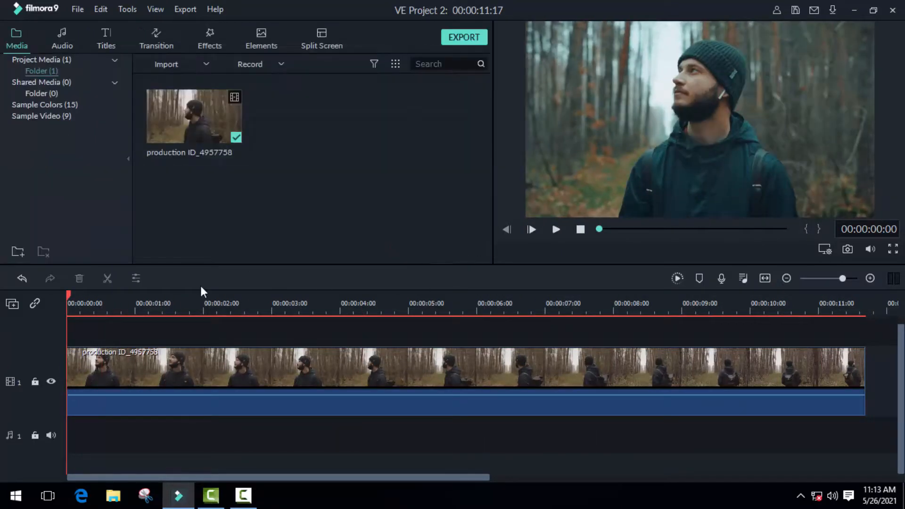
click(531, 230)
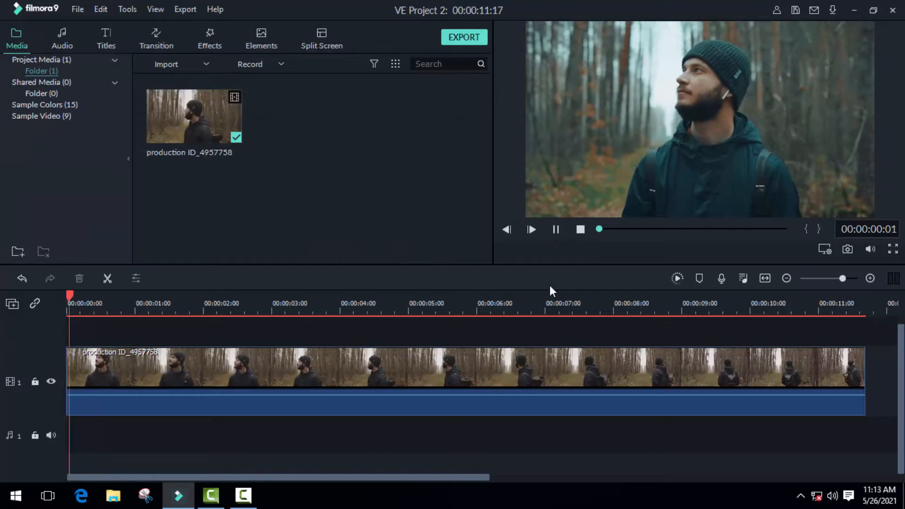